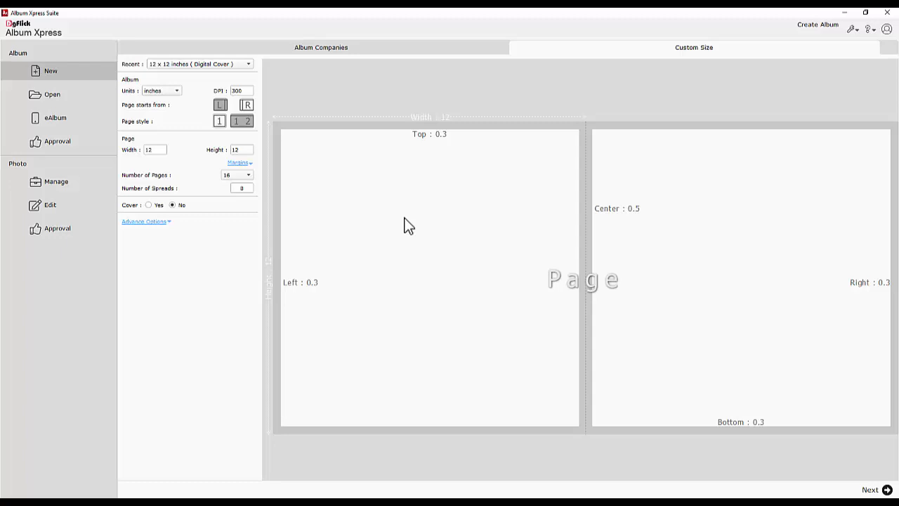
Open the Approval area under Album in the left sidebar
left_click(57, 141)
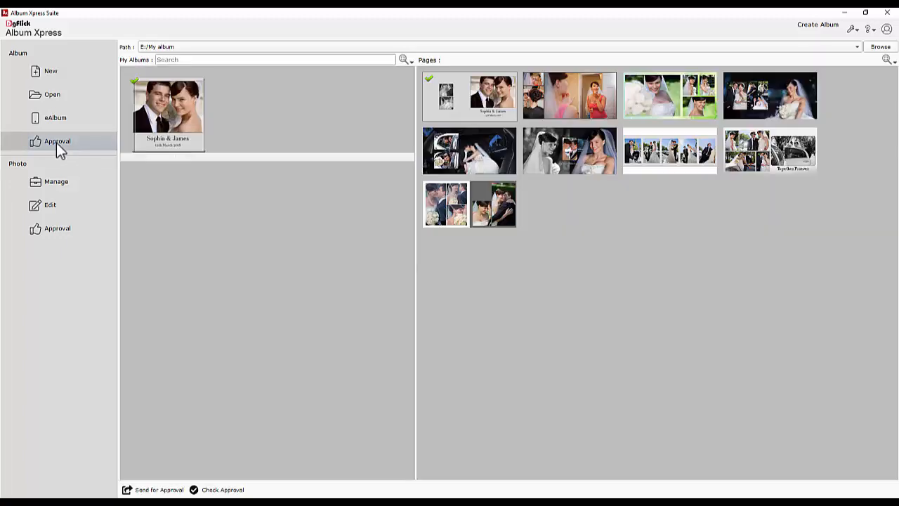
mouse_move(189, 116)
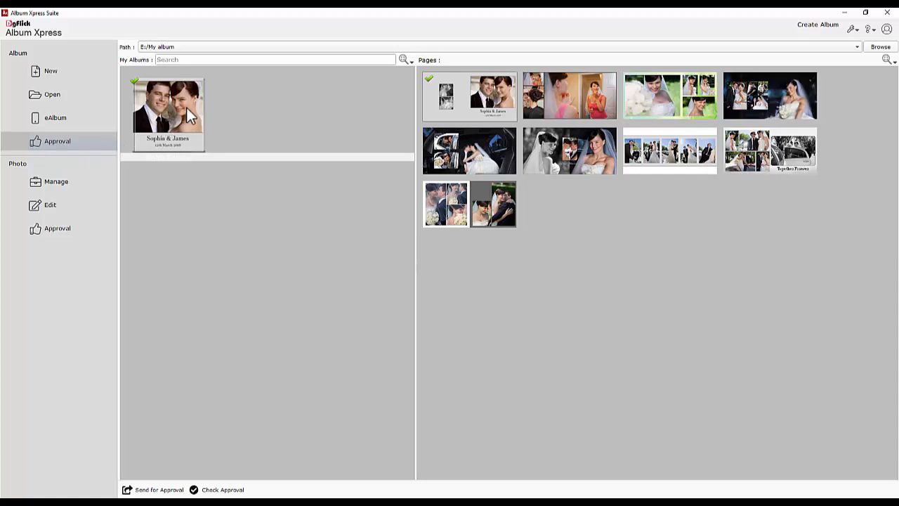
mouse_move(183, 481)
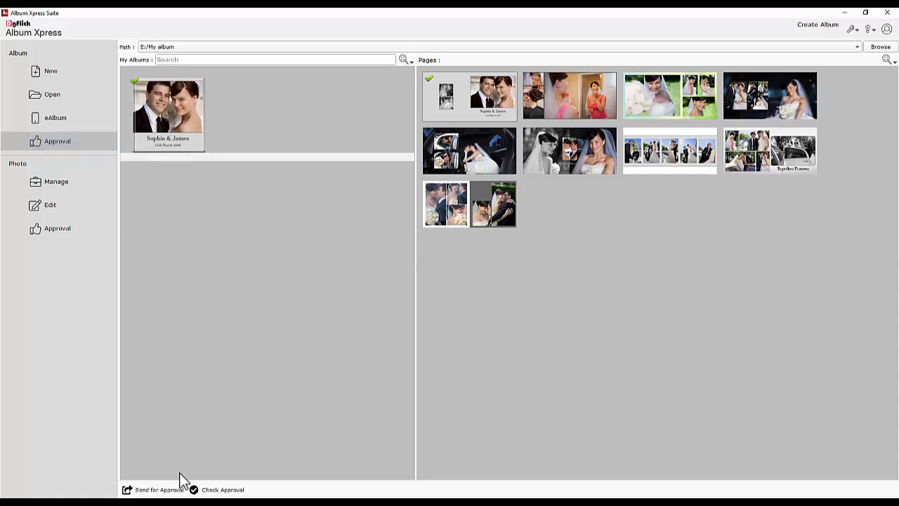
Send for approval with a tiled 'Approval' text watermark, opacity 25, rotated 45
left_click(154, 490)
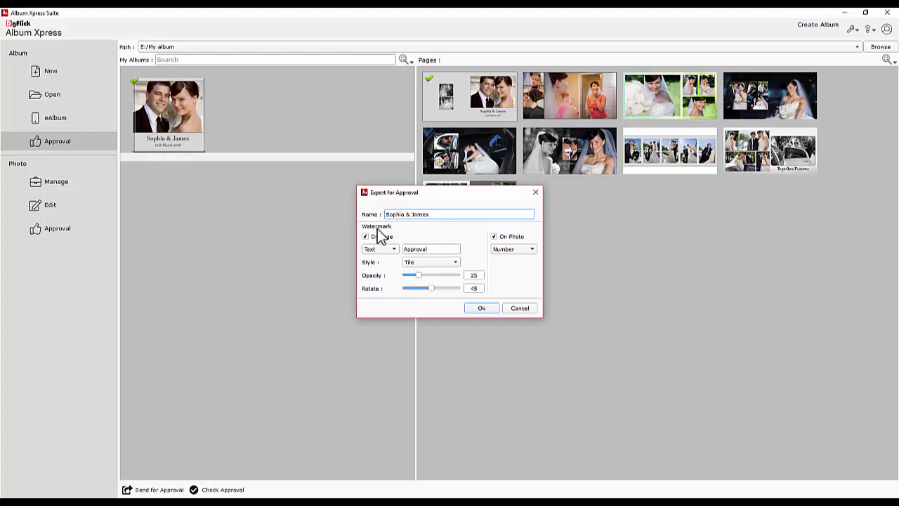
mouse_move(457, 246)
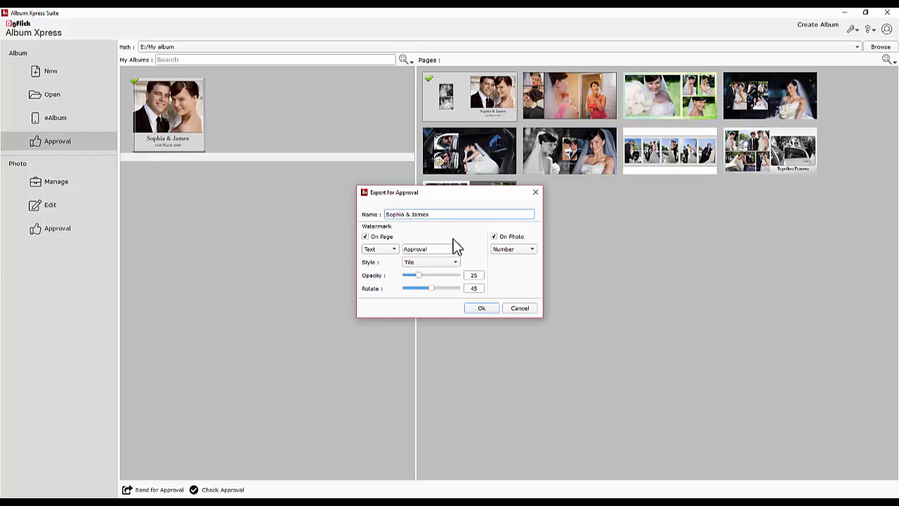
mouse_move(518, 246)
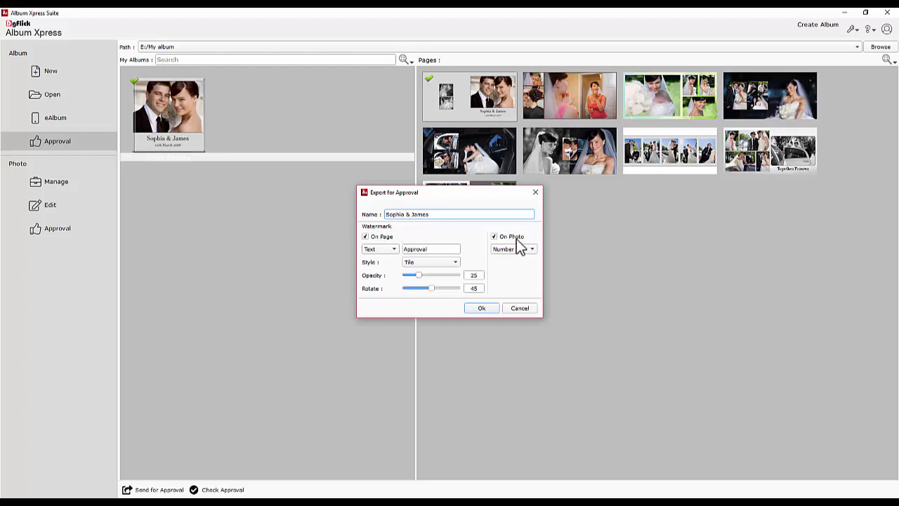
mouse_move(477, 251)
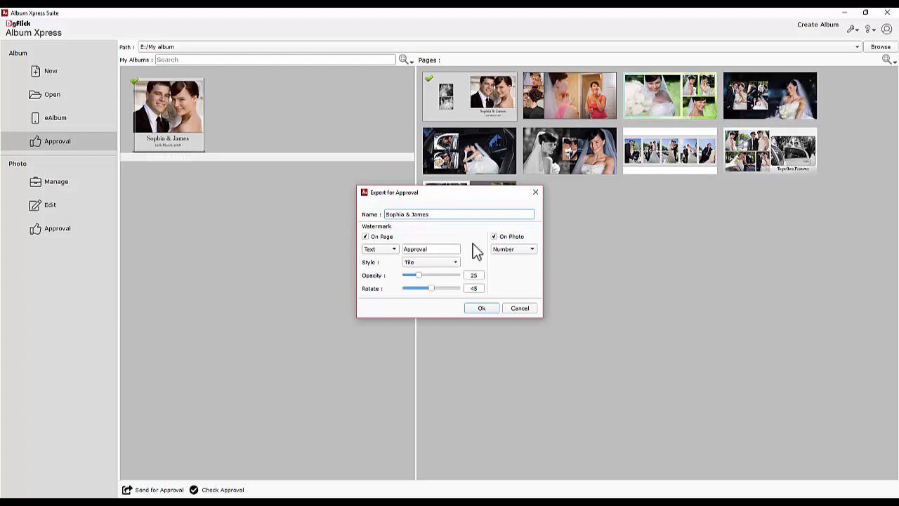
left_click(379, 249)
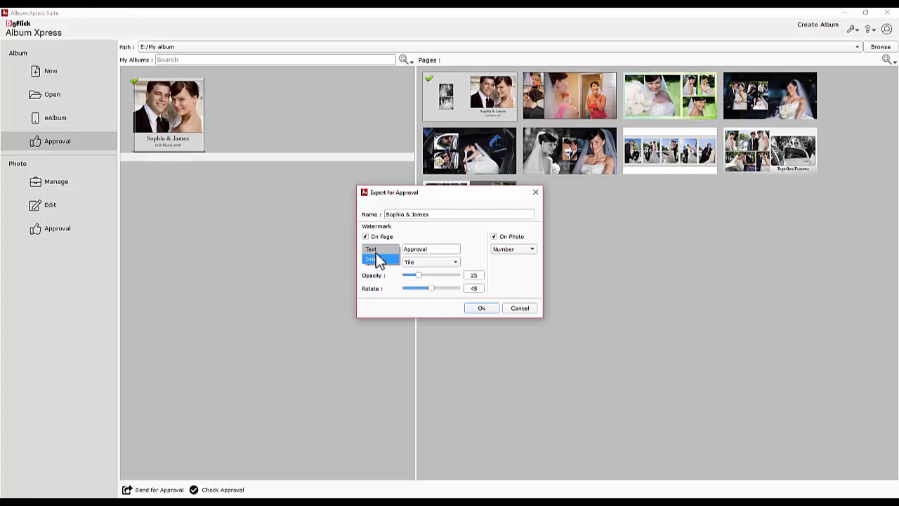
left_click(370, 249)
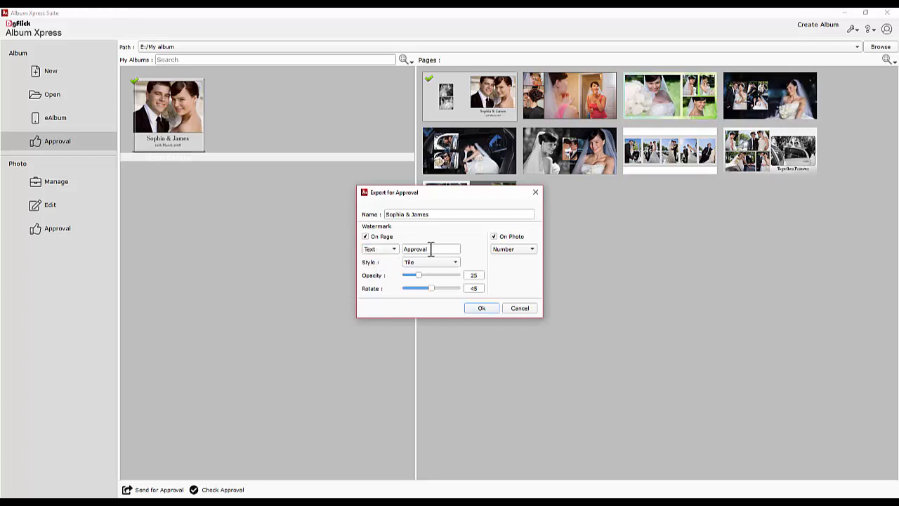
triple_click(431, 248)
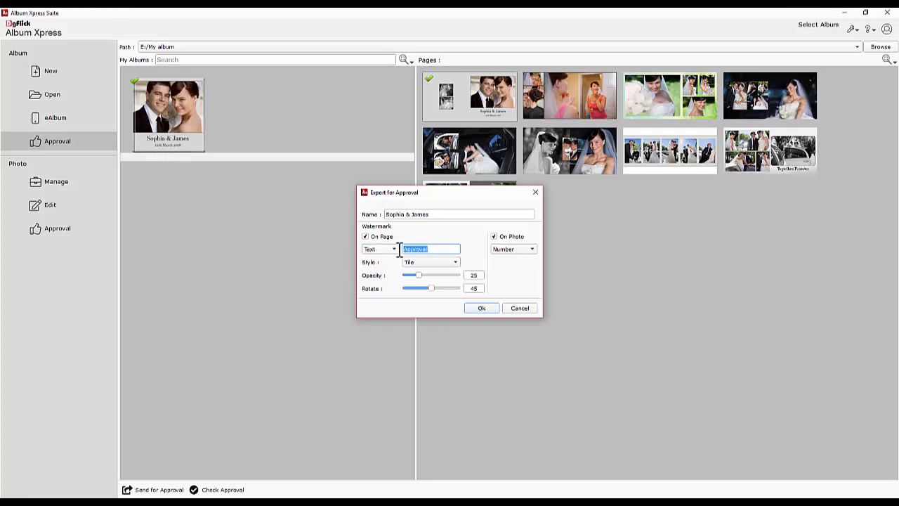
left_click(378, 248)
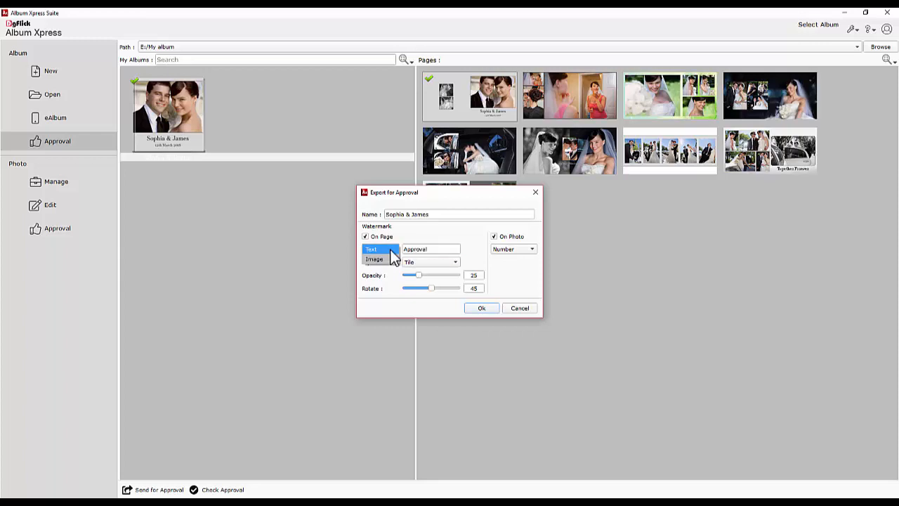
left_click(373, 258)
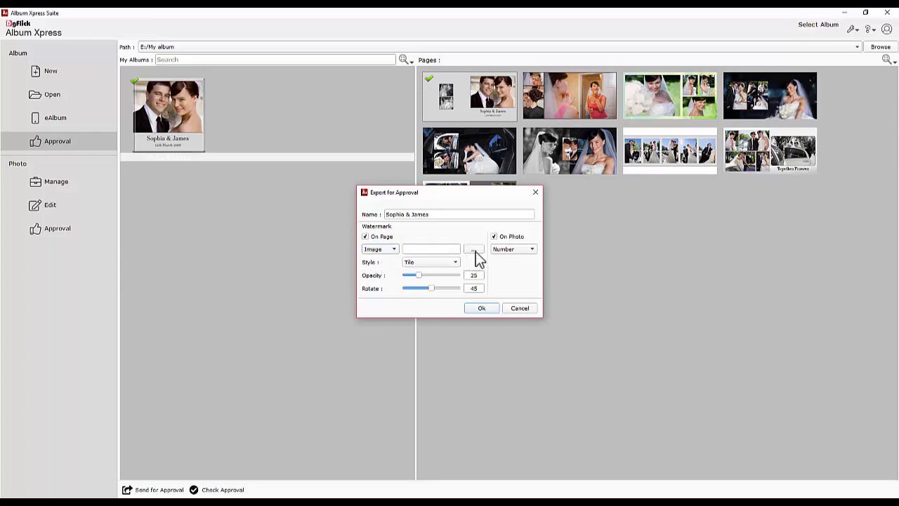
left_click(475, 249)
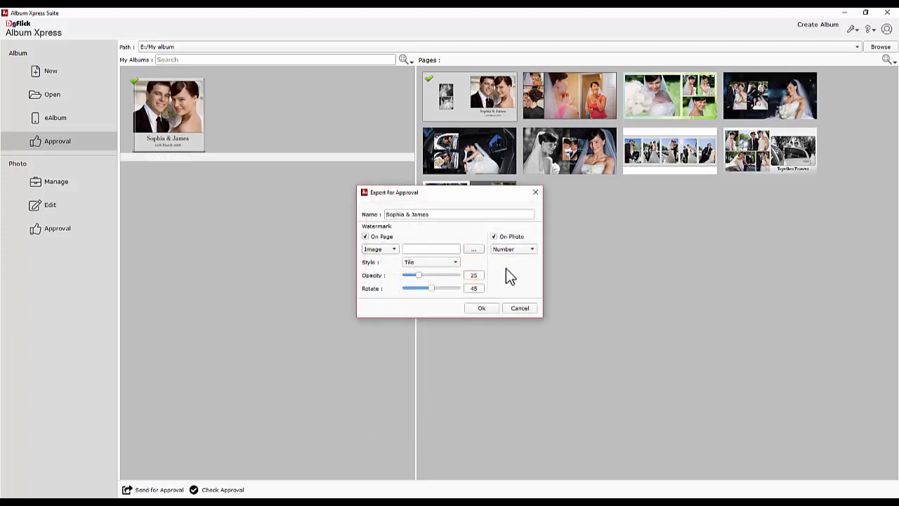
left_click(379, 249)
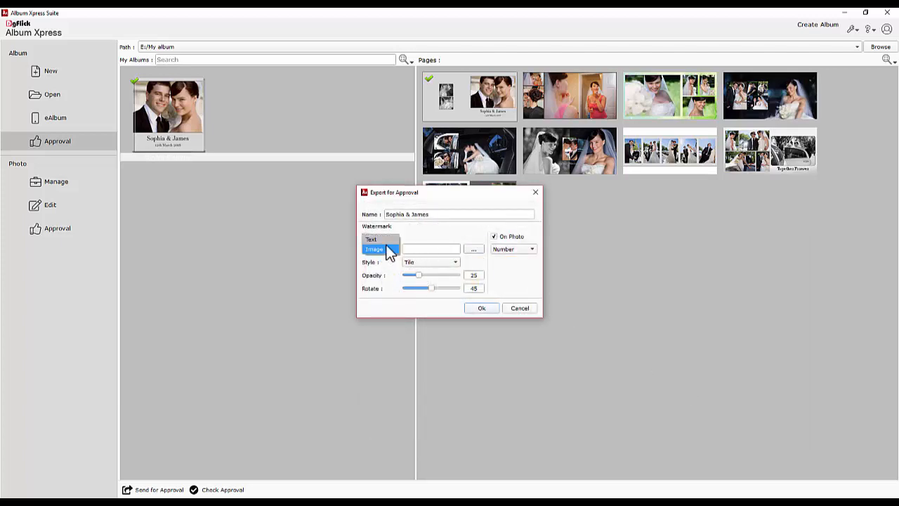
left_click(455, 262)
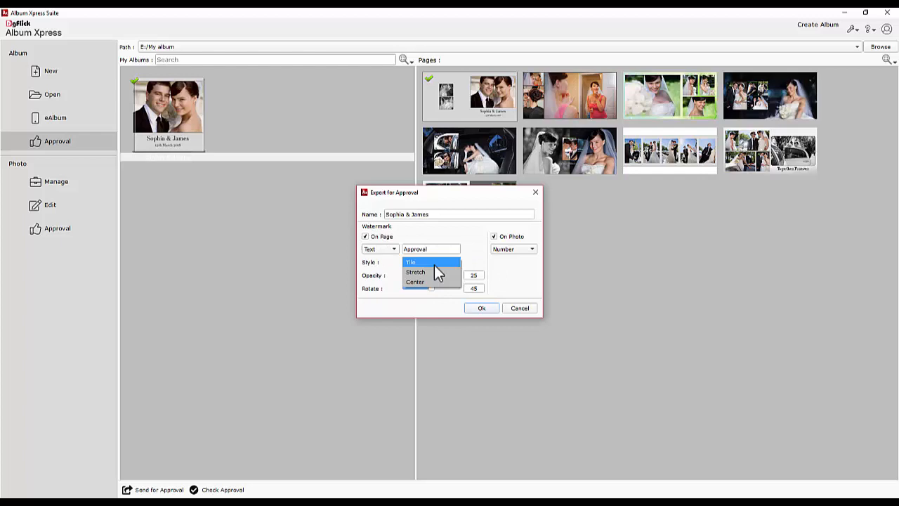
left_click(410, 262)
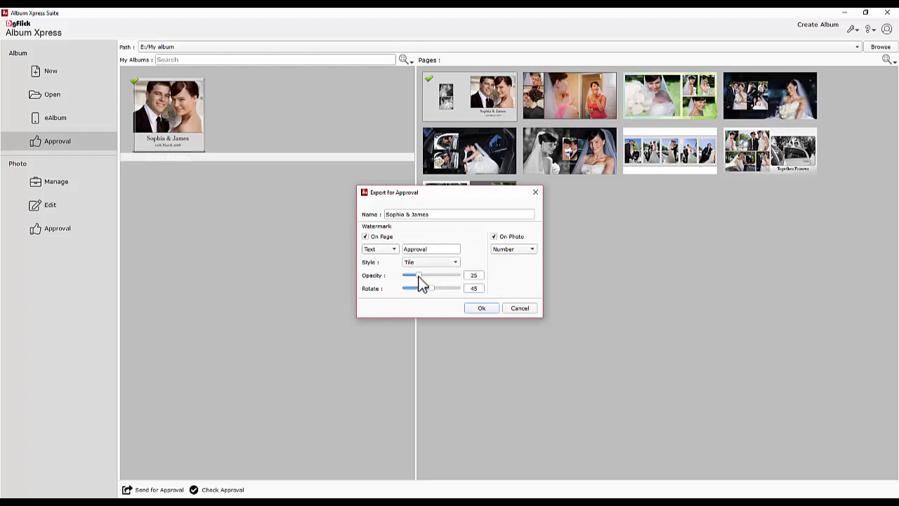
left_click(481, 308)
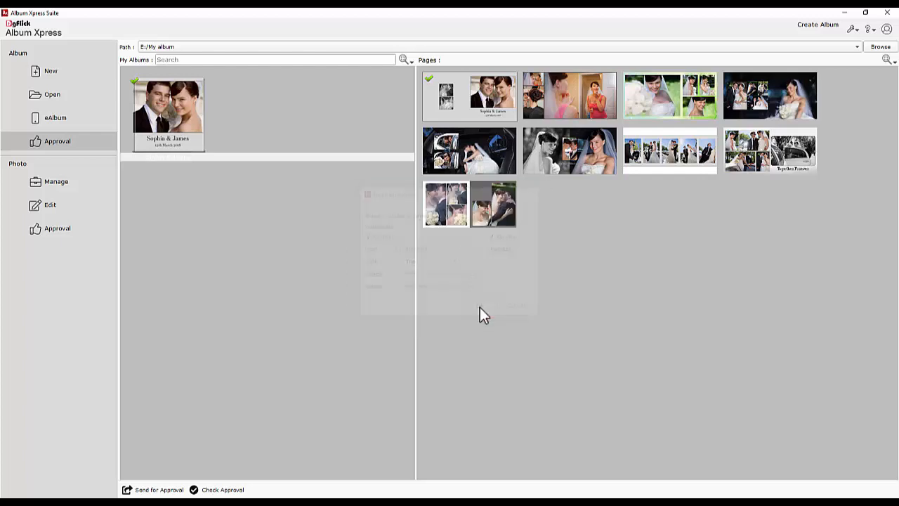
Sign in to the publishing account on the Project Publishing screen
left_click(158, 490)
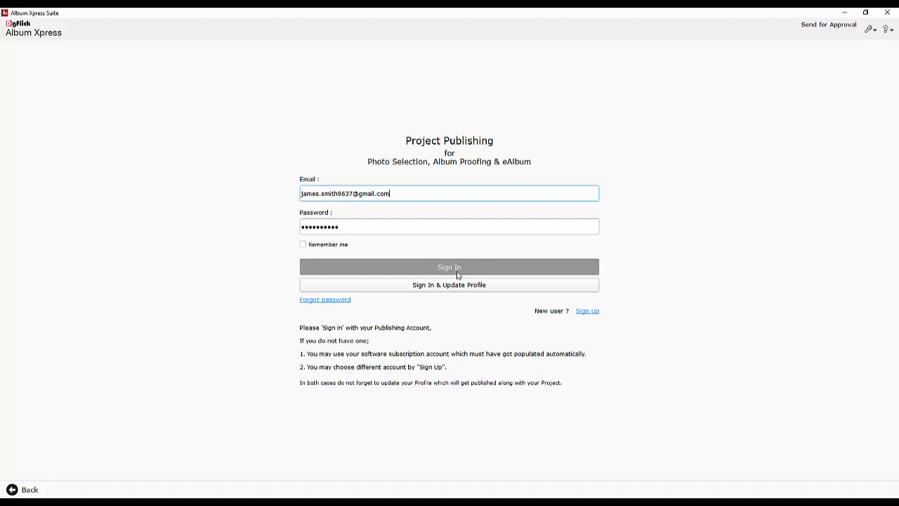
mouse_move(587, 310)
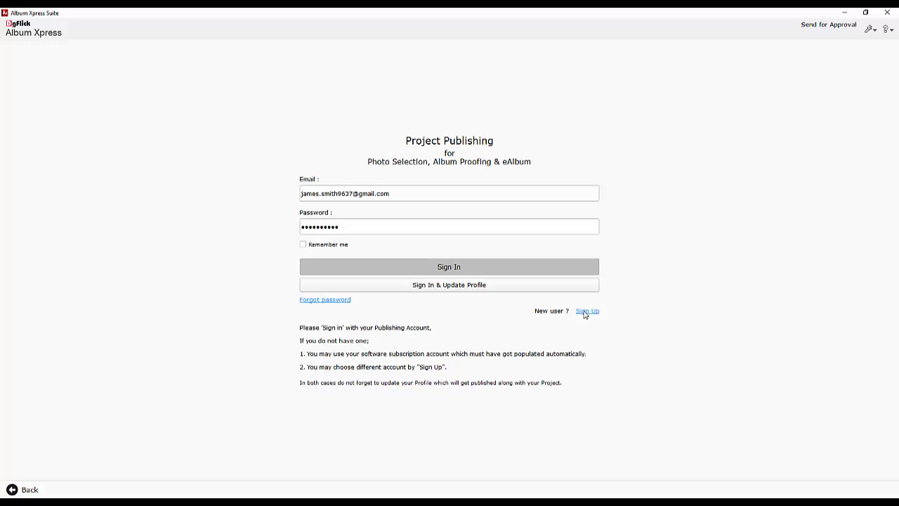
left_click(587, 310)
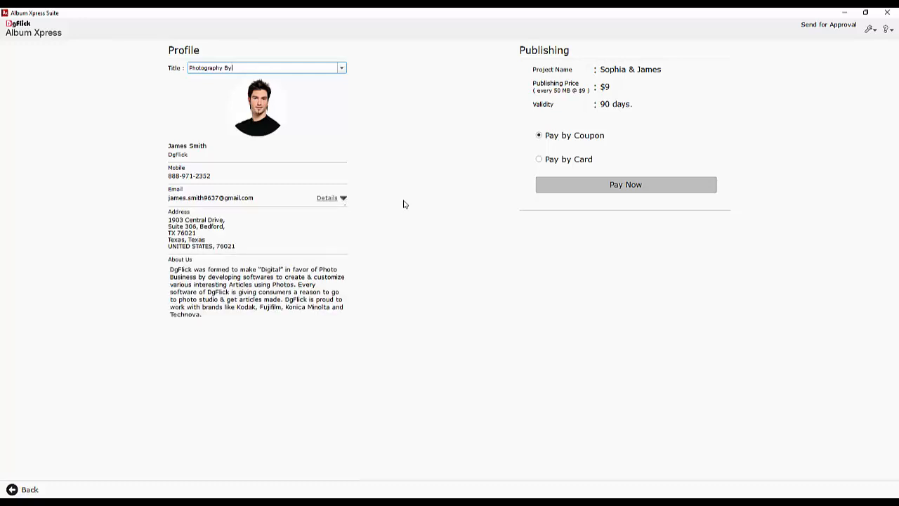
Keep the 'Photography By' title, choose Pay by Coupon, and publish
left_click(538, 159)
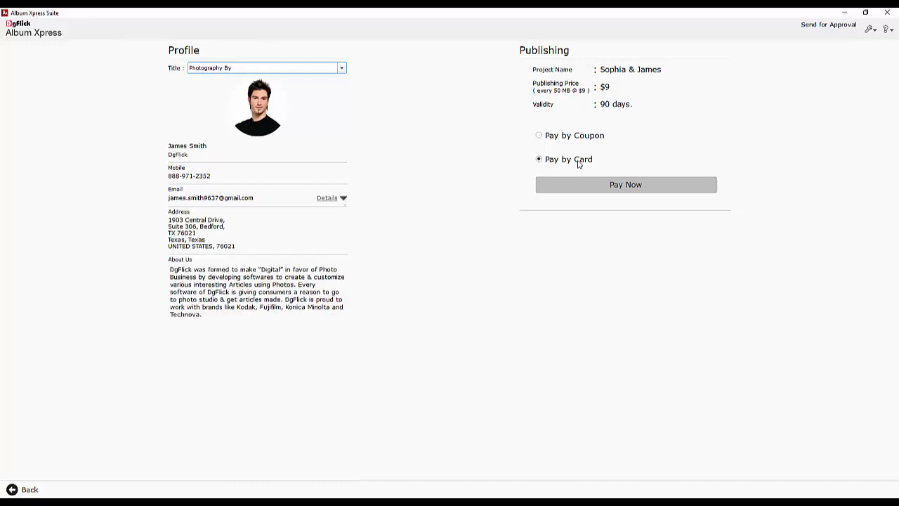
left_click(539, 134)
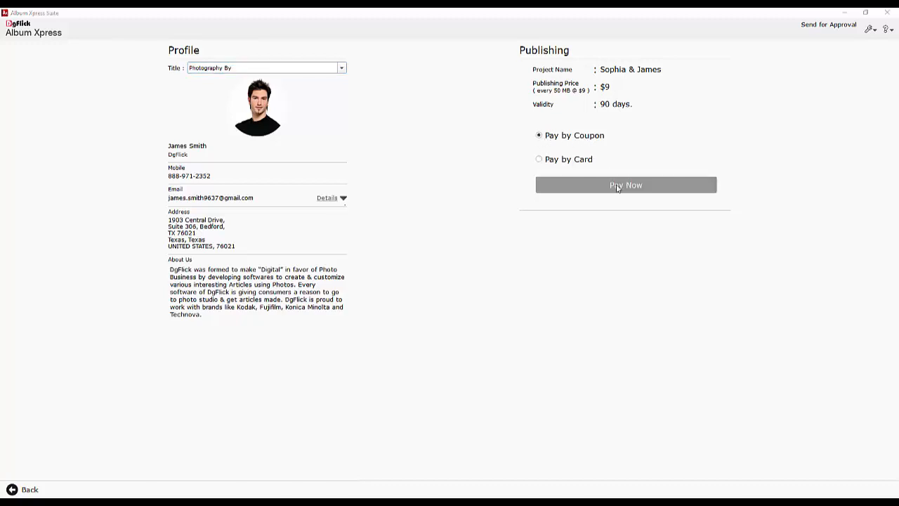
left_click(625, 185)
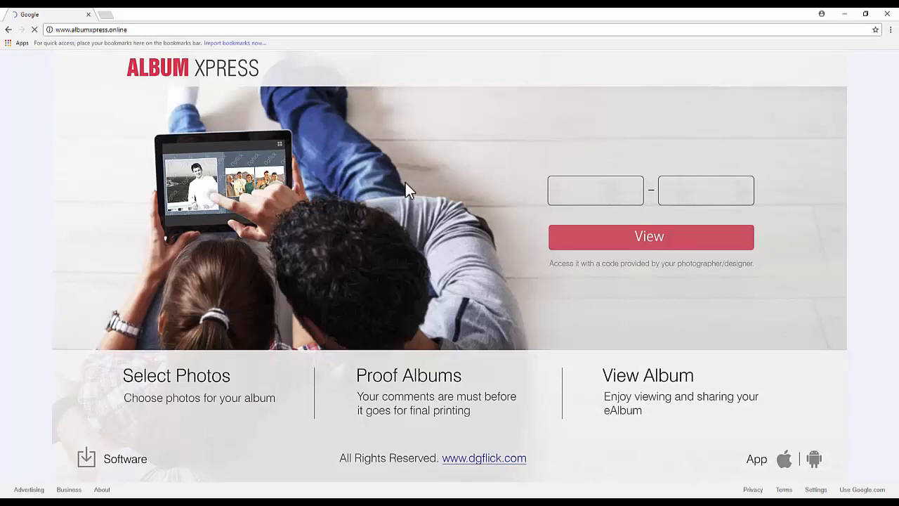
mouse_move(659, 216)
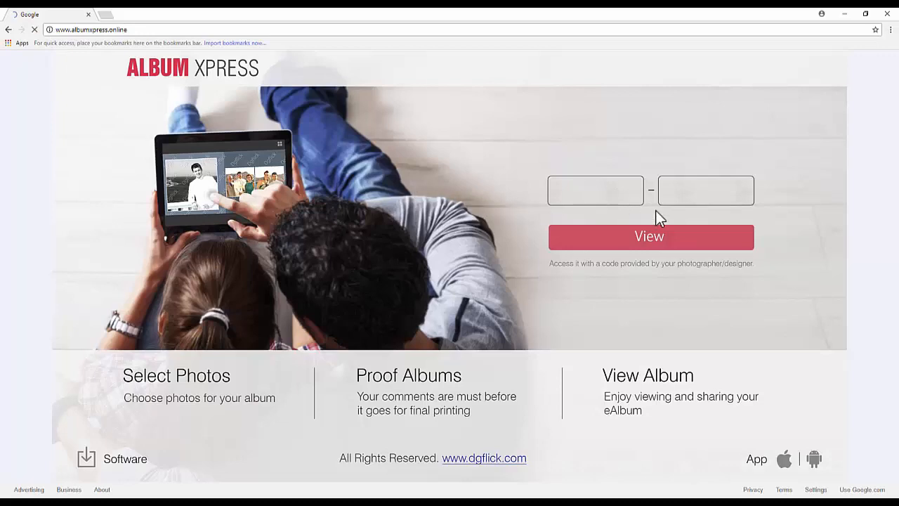
Enter the access code on albumxpress.online and view the album
left_click(649, 237)
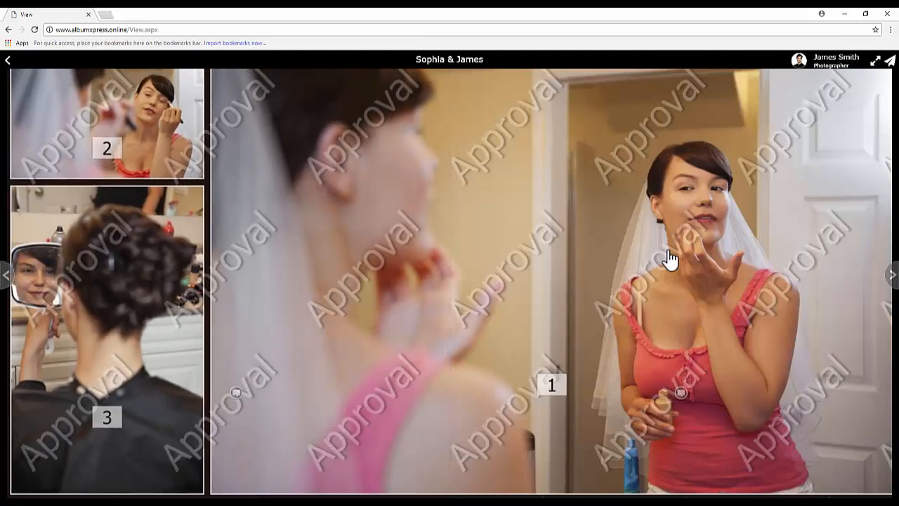
Comment 'Not satisfied with the page design.' on the next spread, the limousine spread
left_click(891, 275)
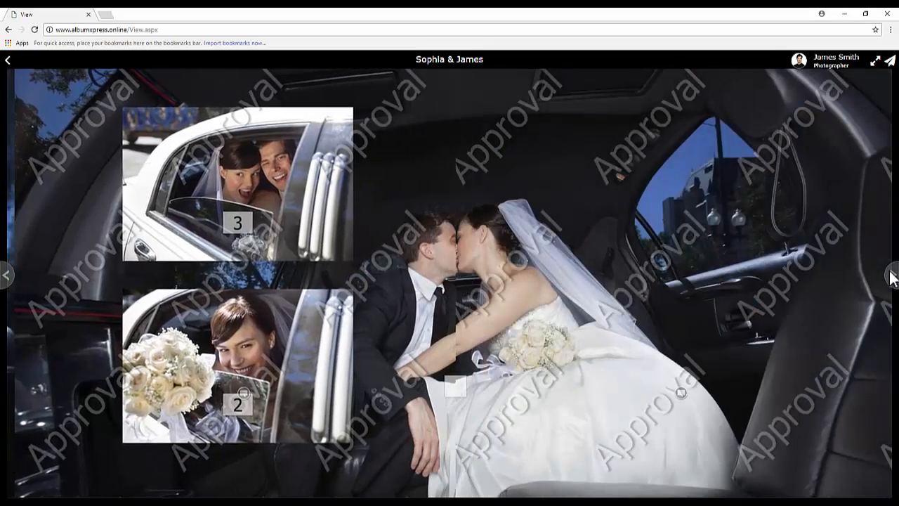
left_click(456, 386)
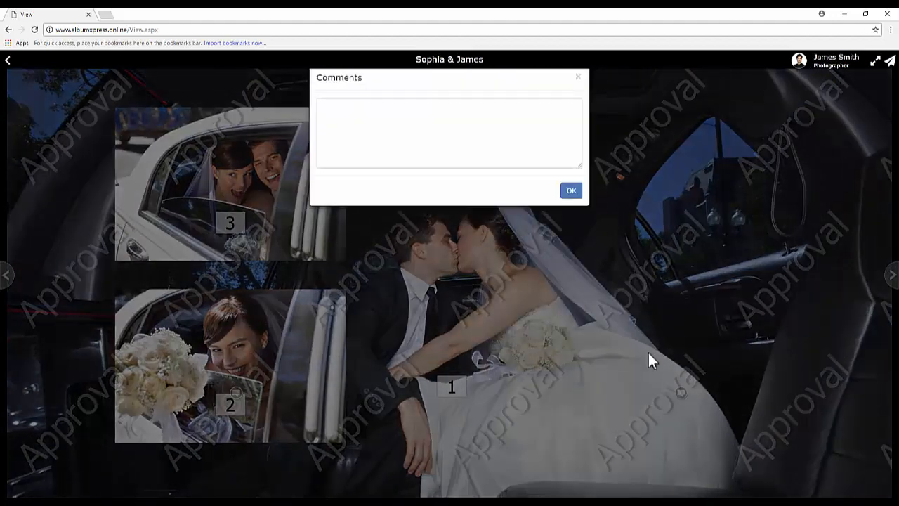
type("Not satisfied with the page design.")
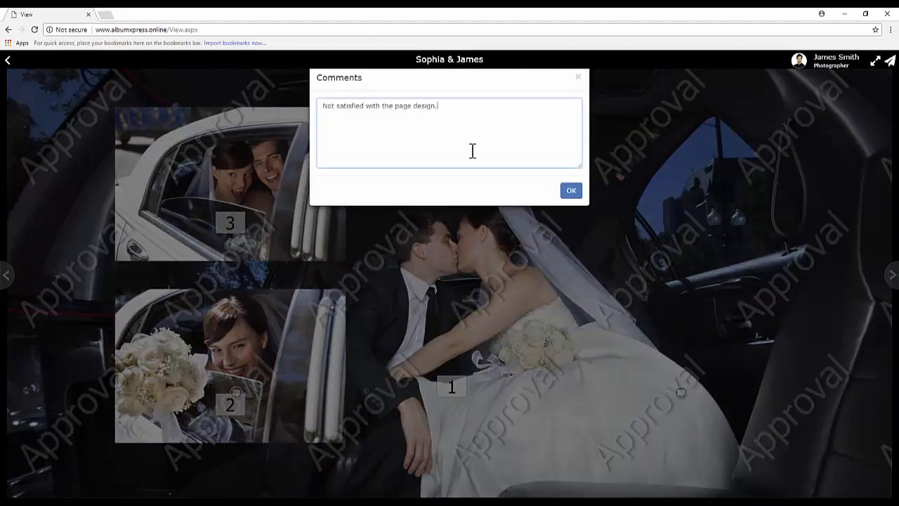
left_click(571, 190)
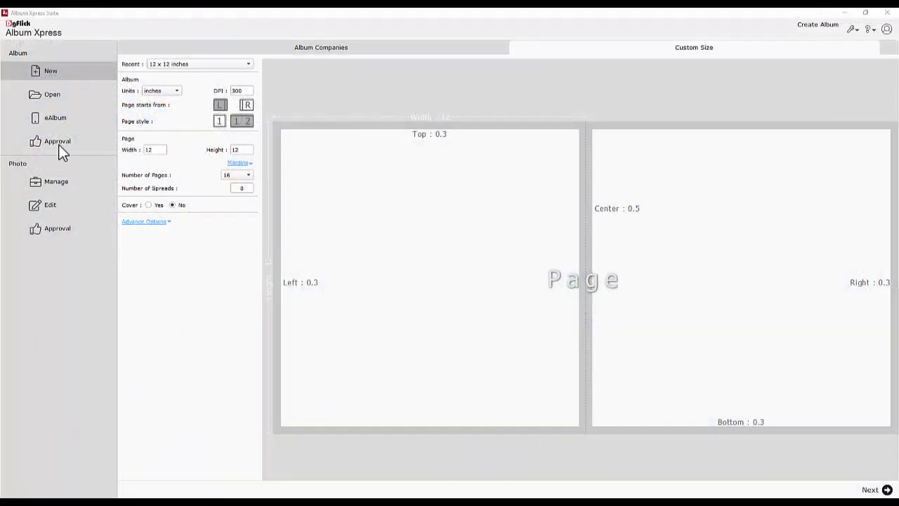
Return to the Approval area to read the comment on the limousine thumbnail
left_click(58, 141)
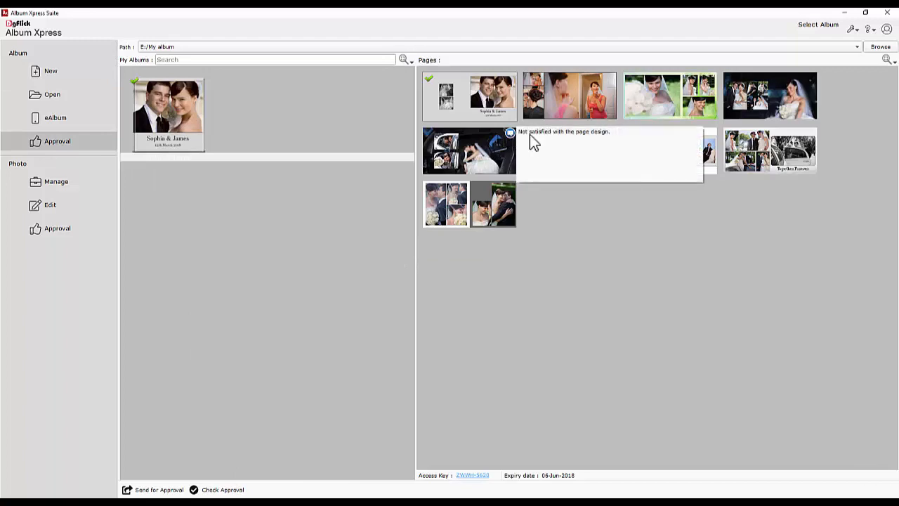
mouse_move(569, 140)
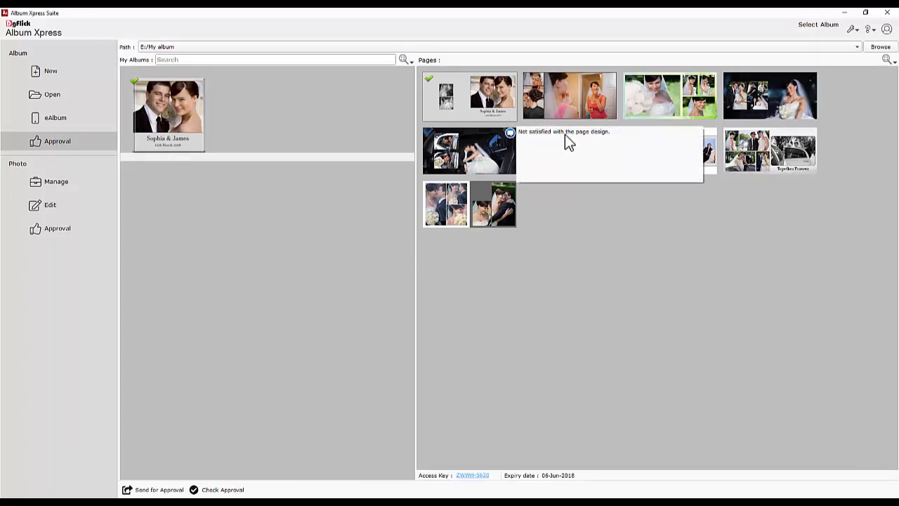